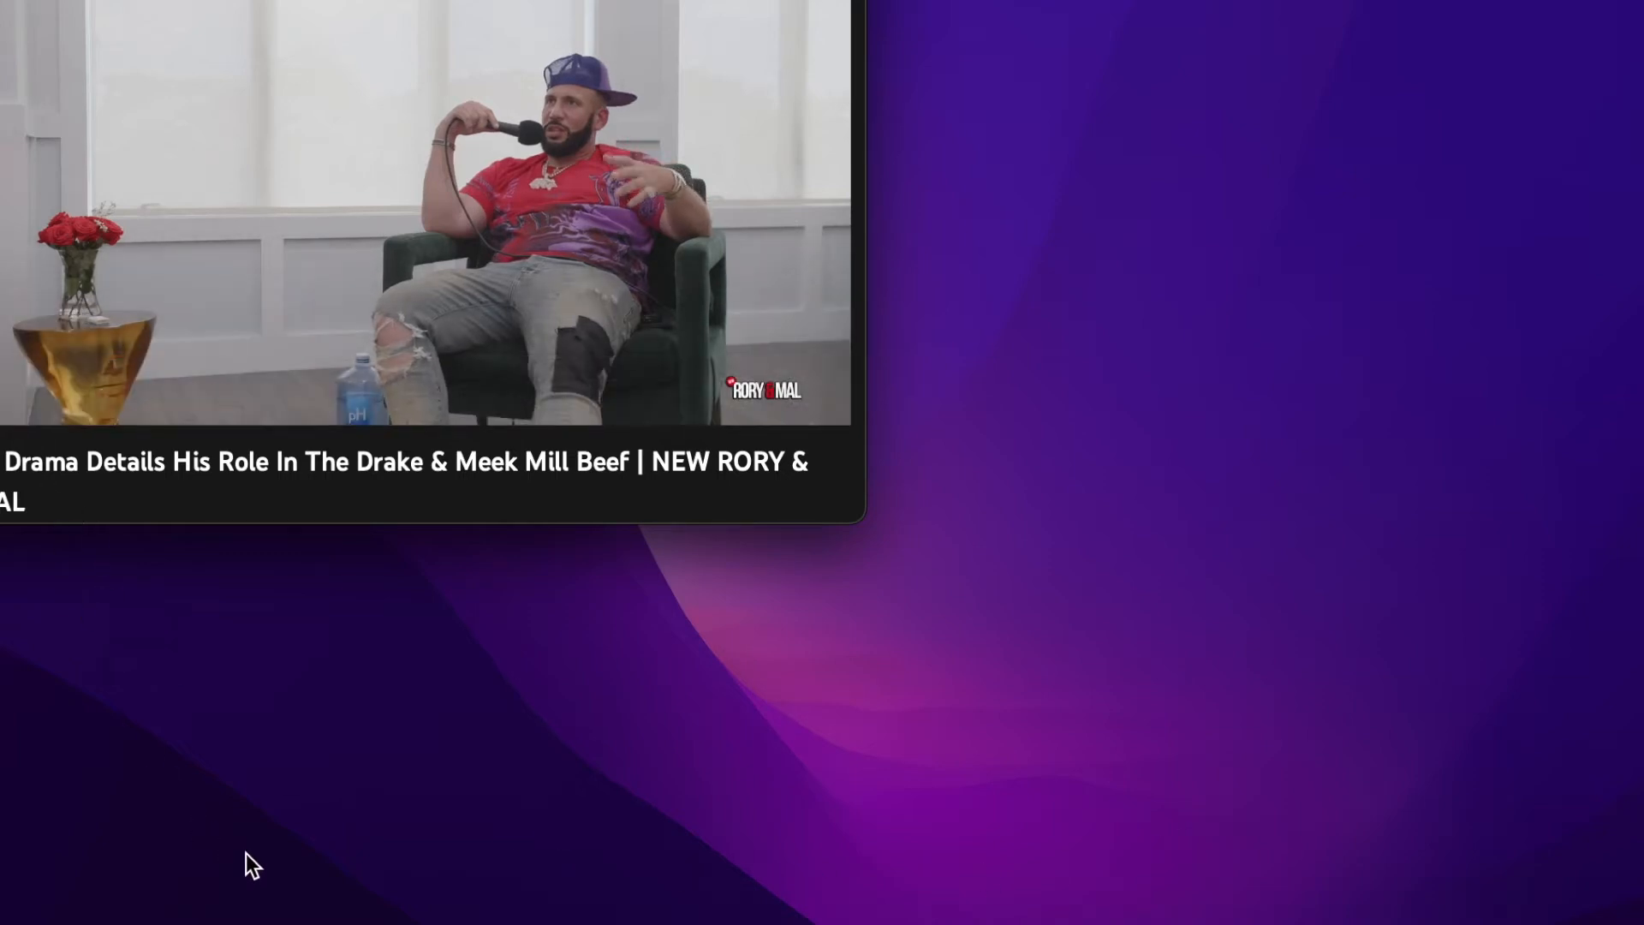
Step: Turn up the volume while the DJ Drama interview keeps playing toward 6:11
key("volumeup")
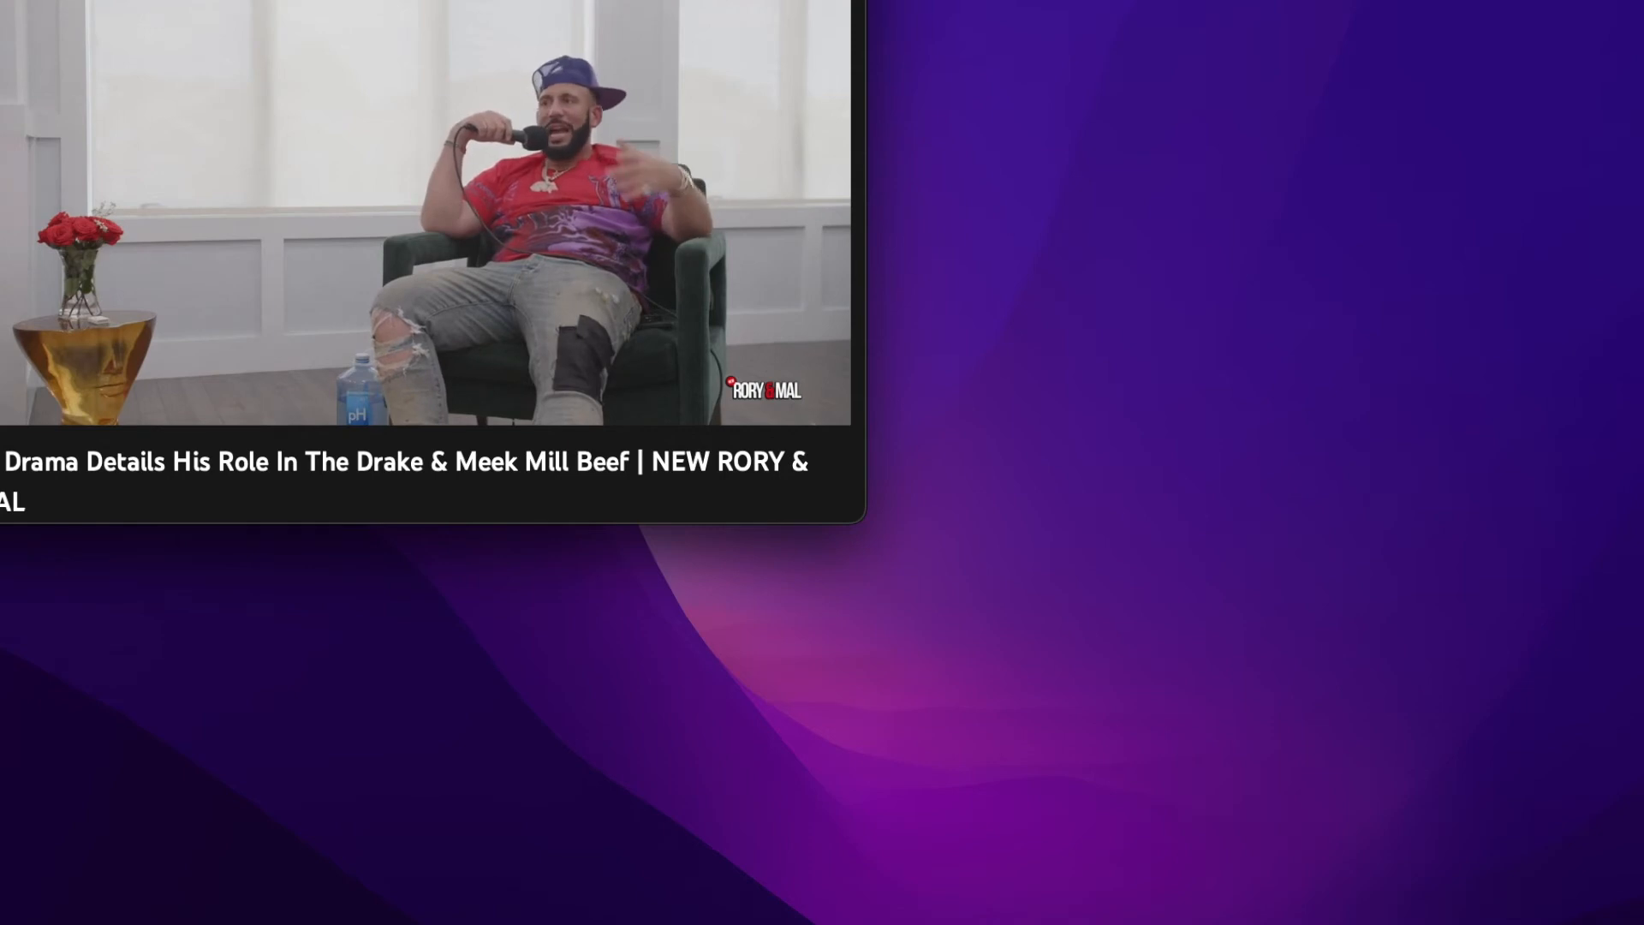
mouse_move(19, 391)
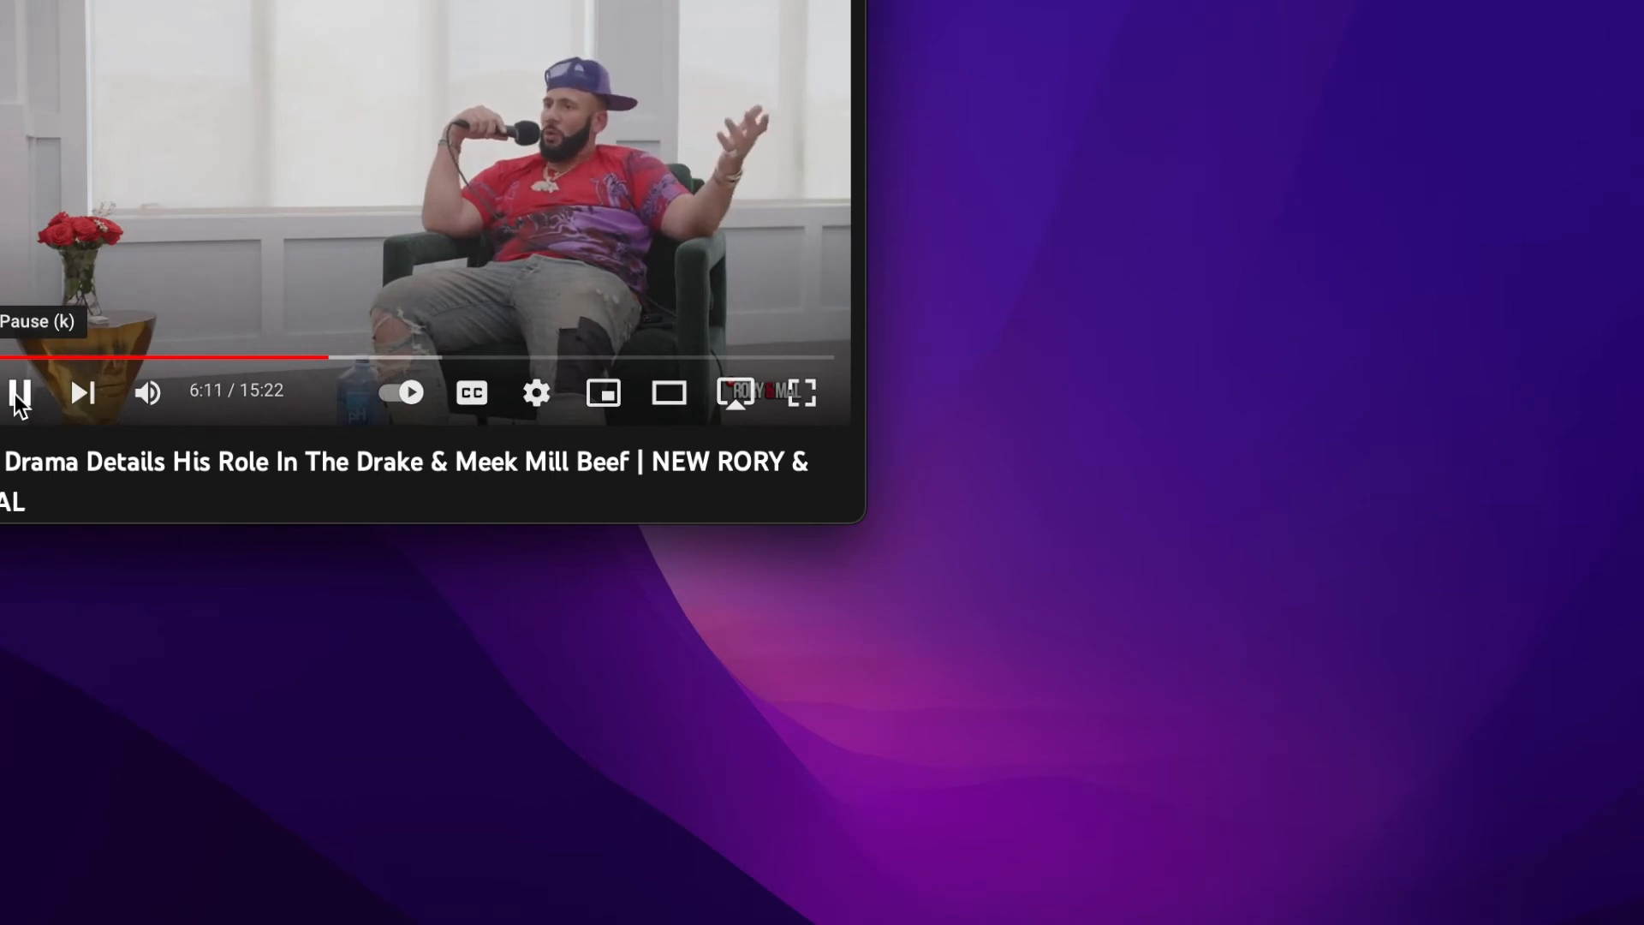
Step: Pause the DJ Drama interview video at around 6:18
left_click(19, 392)
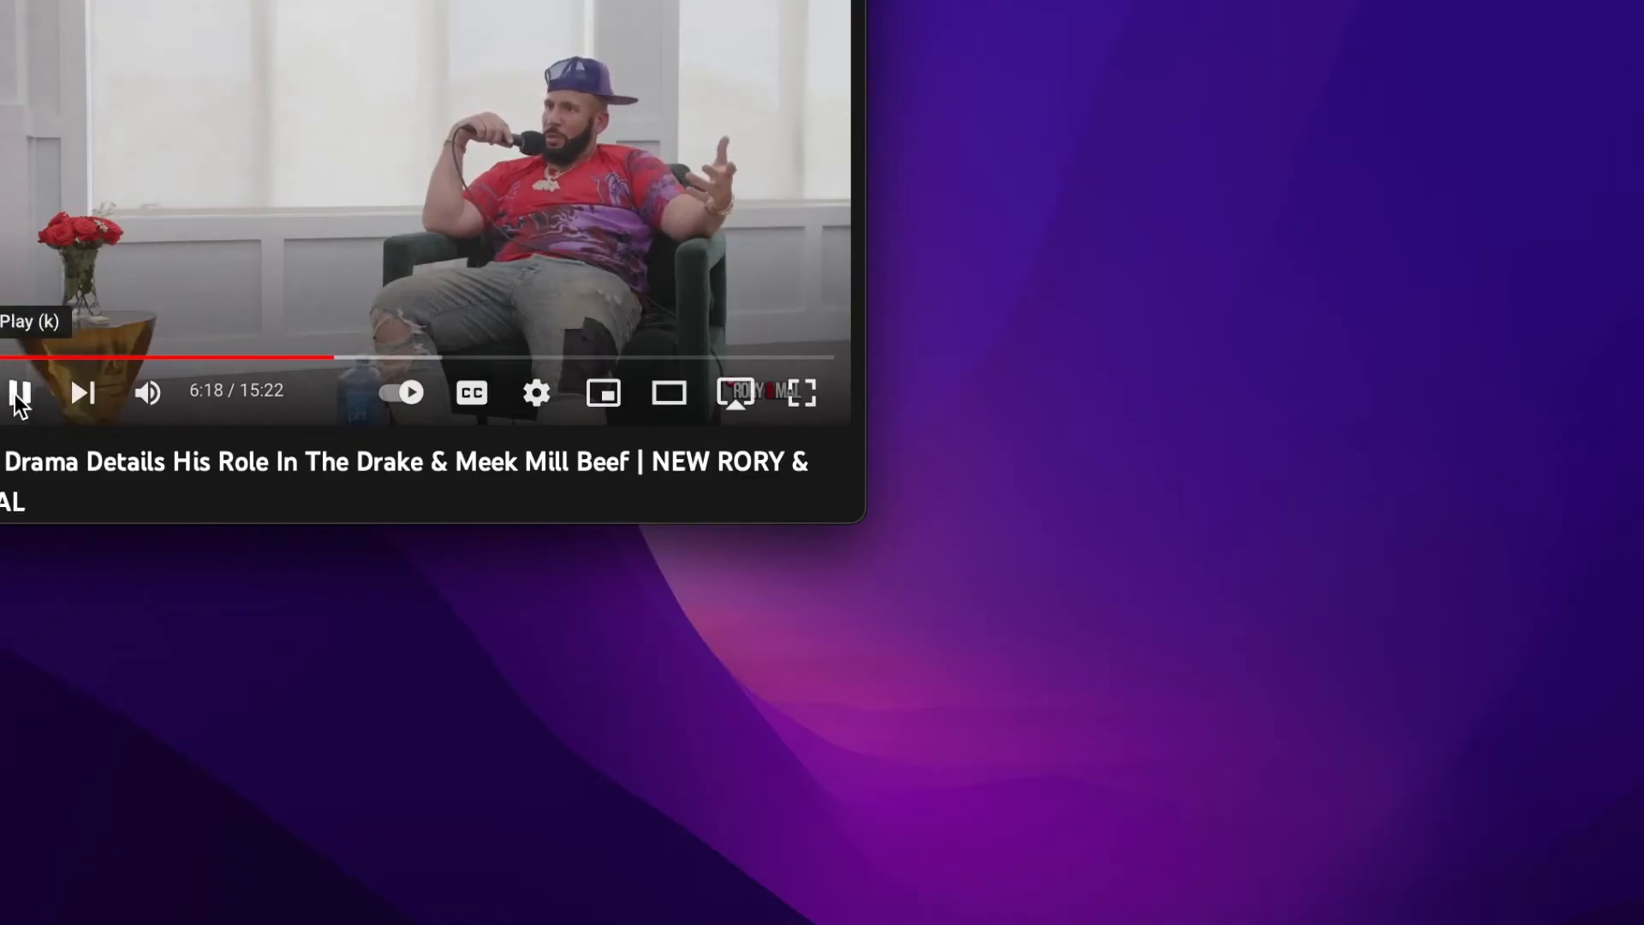